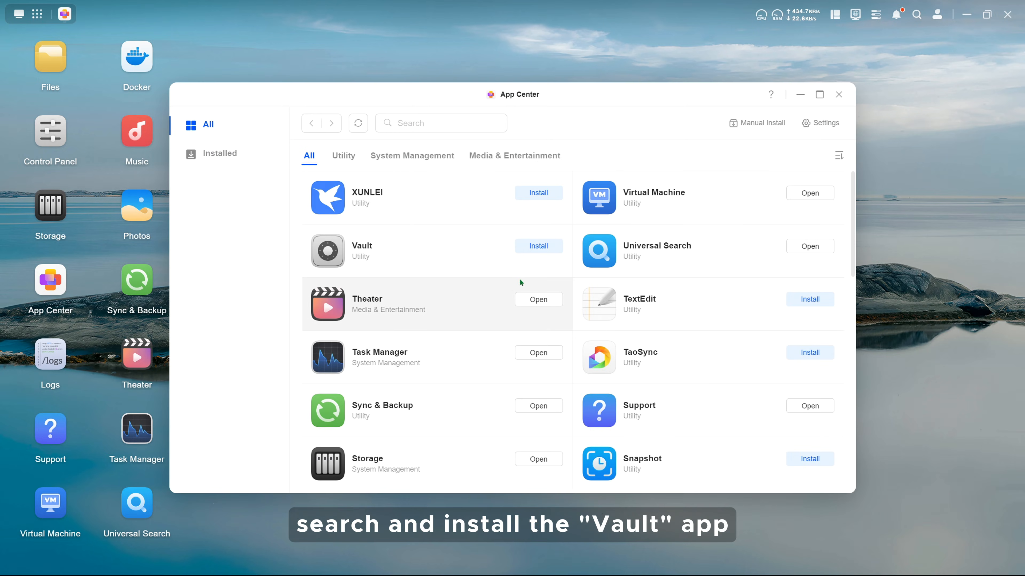
# Install Vault from App Center and fill the setup with the password, confirmation and hint ugreen.
pyautogui.click(537, 246)
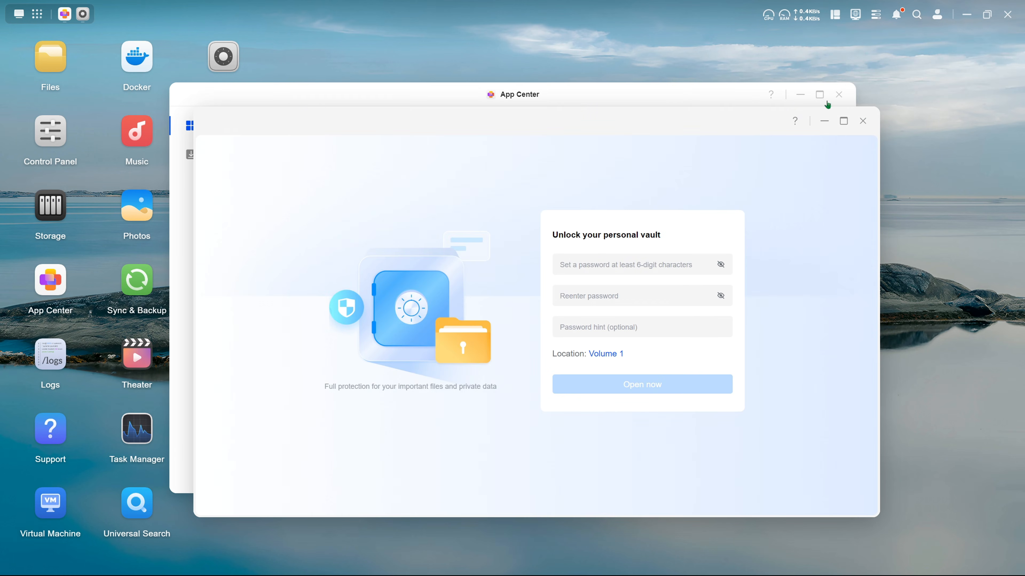
pyautogui.click(642, 265)
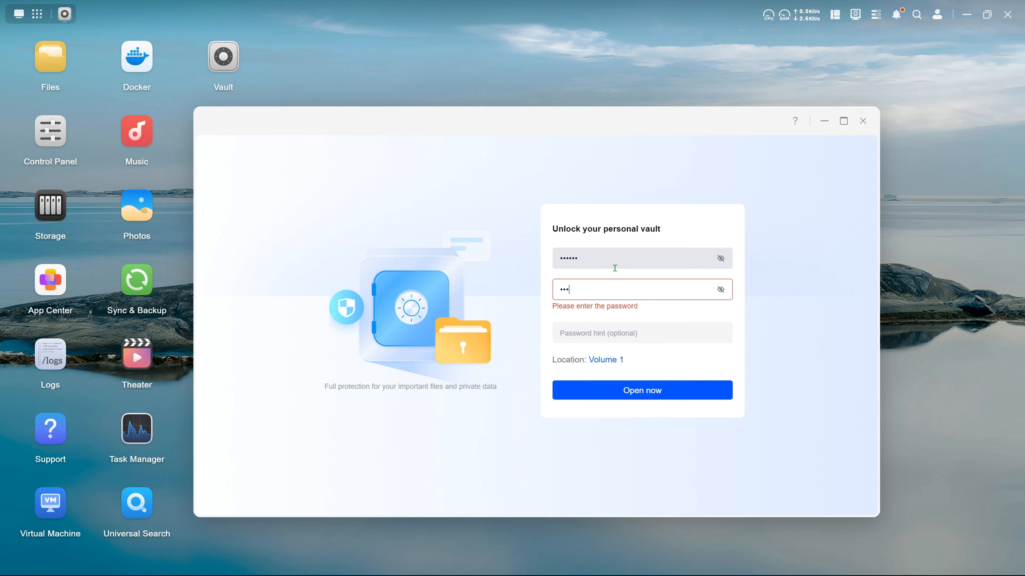
pyautogui.write('u')
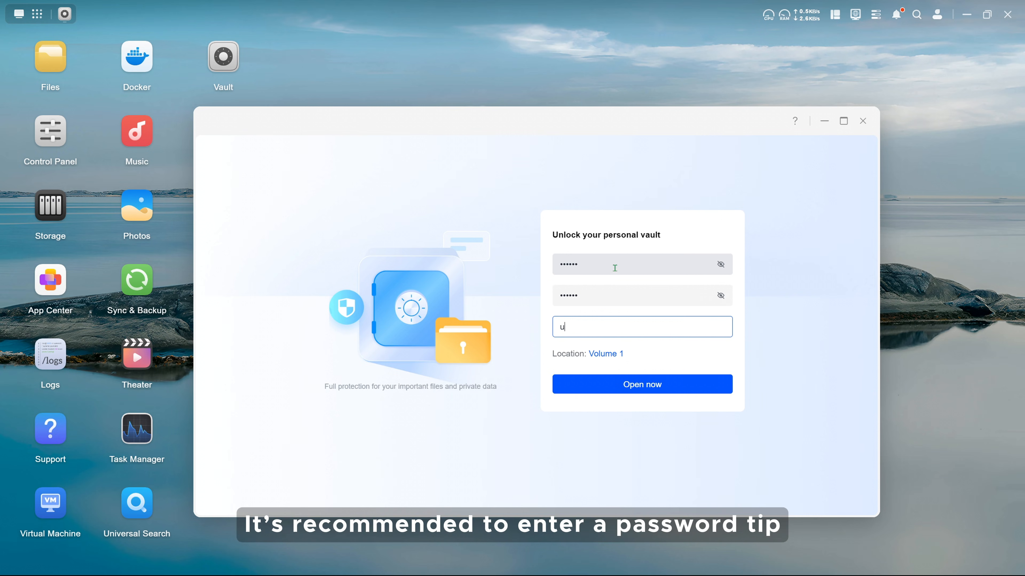
pyautogui.write('green')
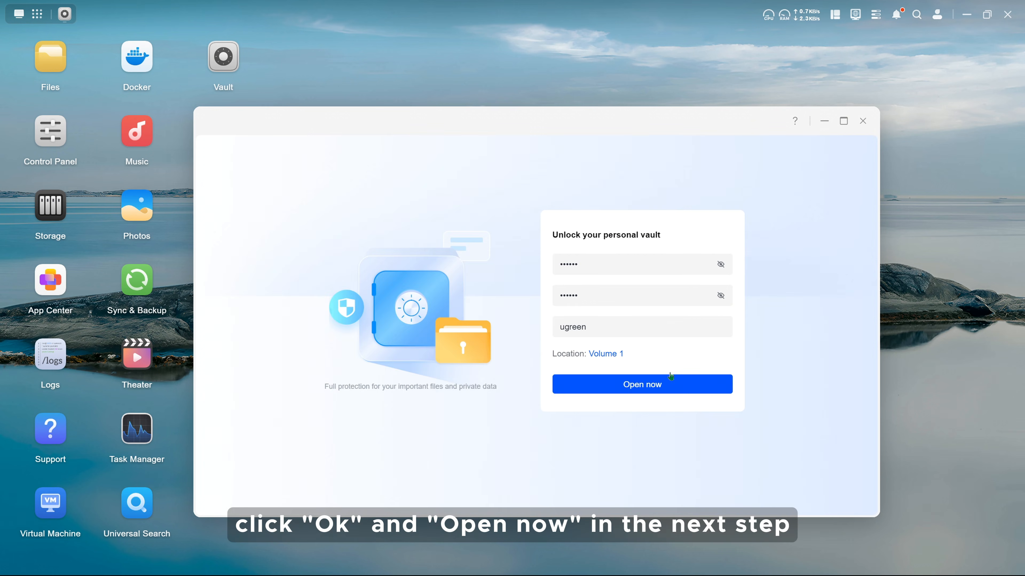
# Create the vault via Open now, accept the key-file tip and save the .key file.
pyautogui.click(641, 384)
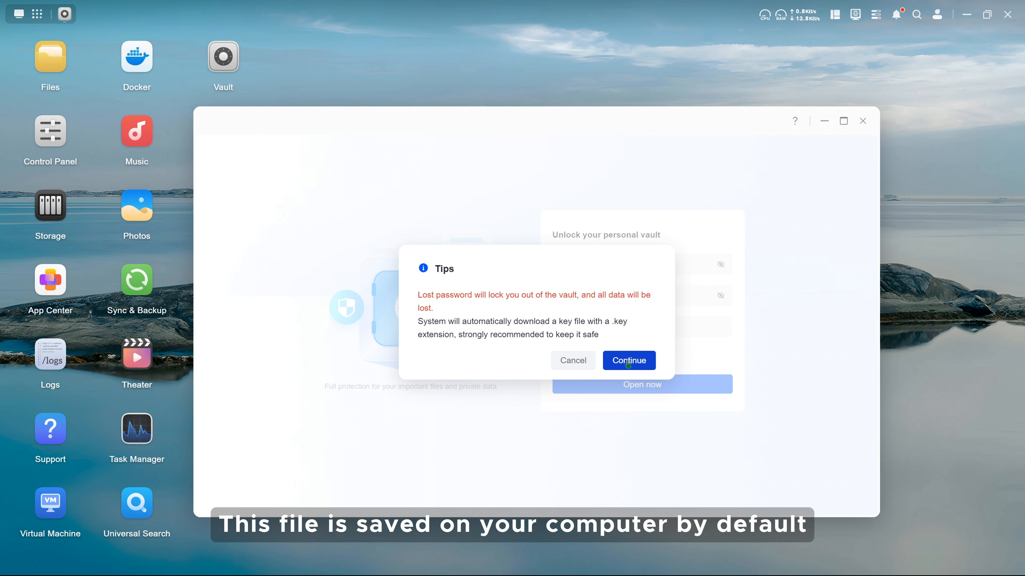
pyautogui.click(628, 360)
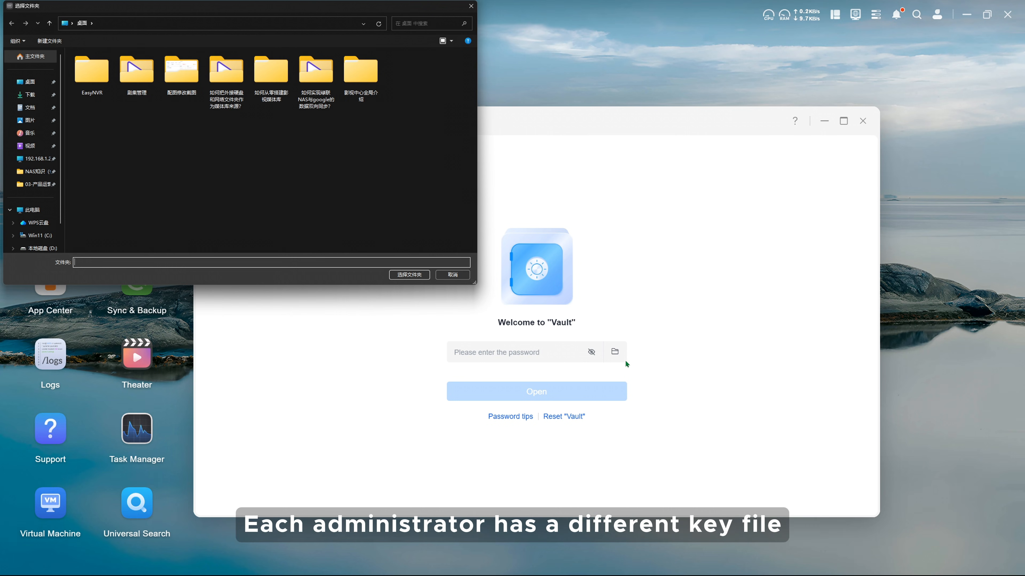
pyautogui.doubleClick(91, 69)
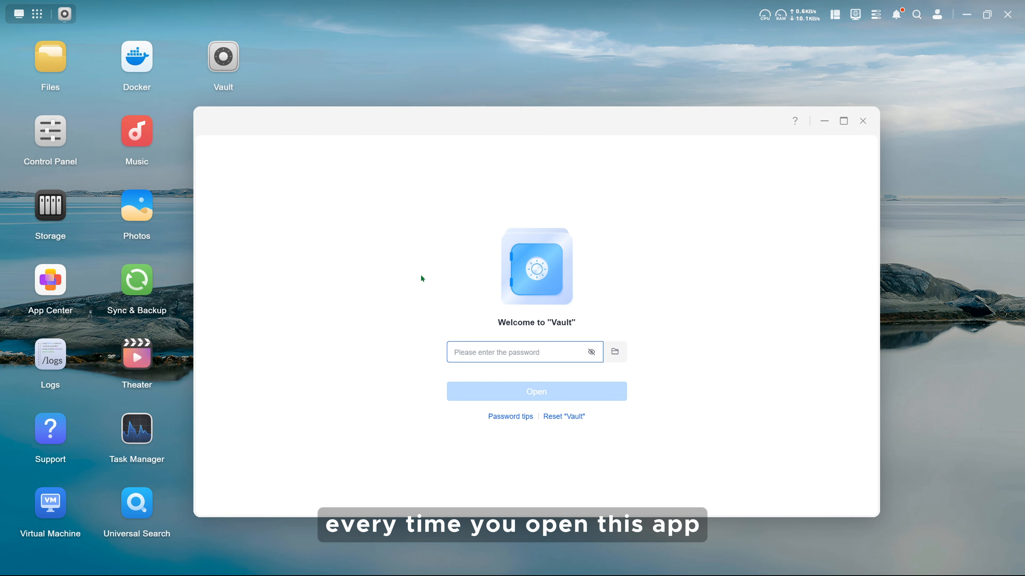
# Enter the vault password and unlock it to show the empty file listing.
pyautogui.write('•••')
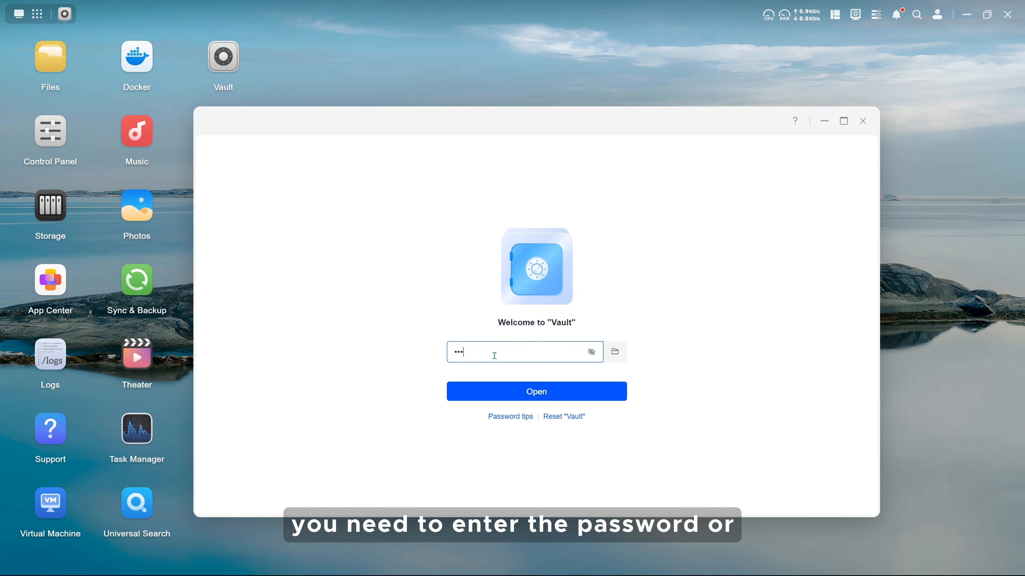
pyautogui.moveTo(614, 352)
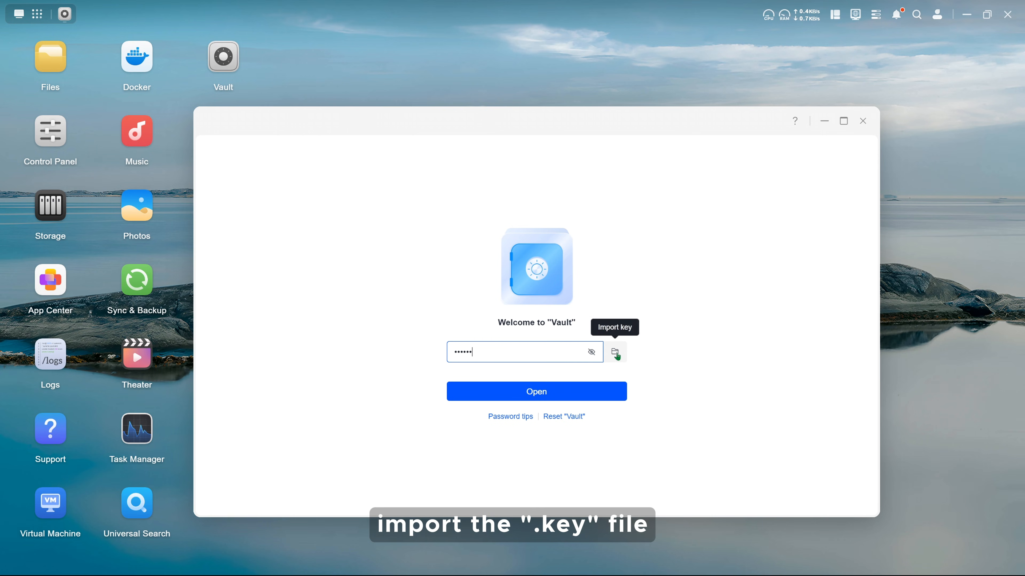
pyautogui.click(614, 352)
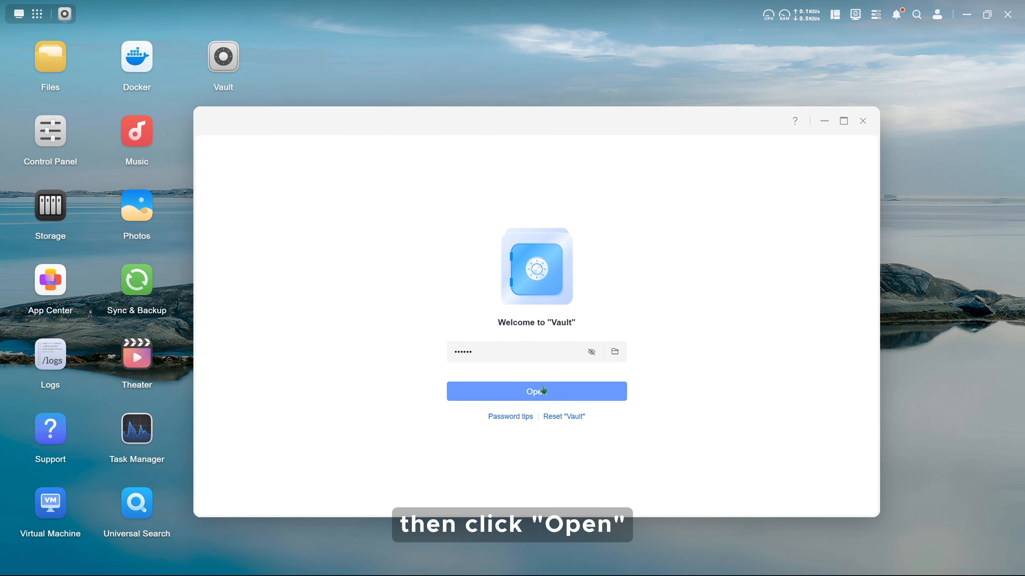
pyautogui.click(536, 391)
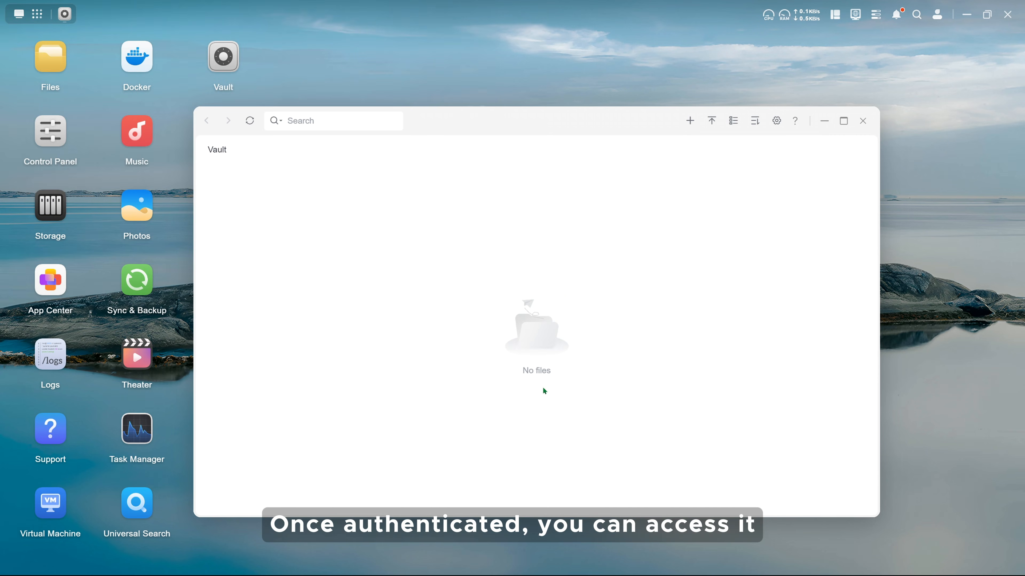
pyautogui.moveTo(549, 387)
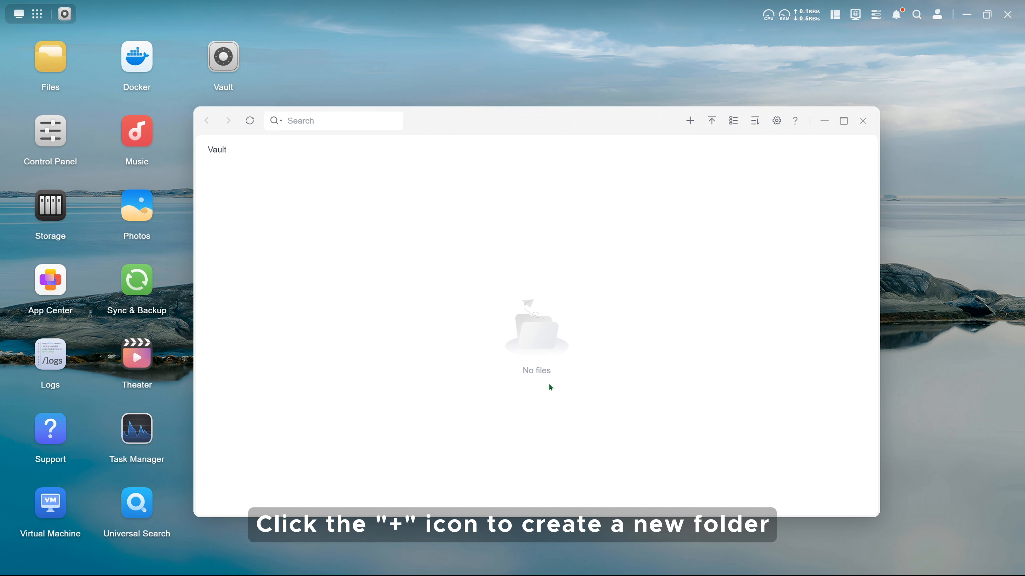
# Create a new vault folder named important.
pyautogui.write('important')
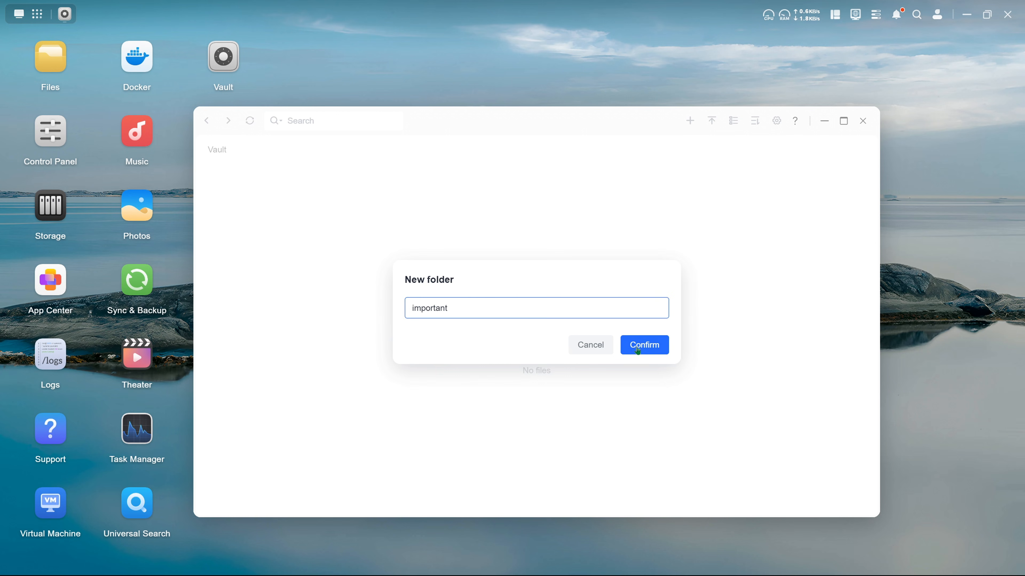
pyautogui.click(643, 346)
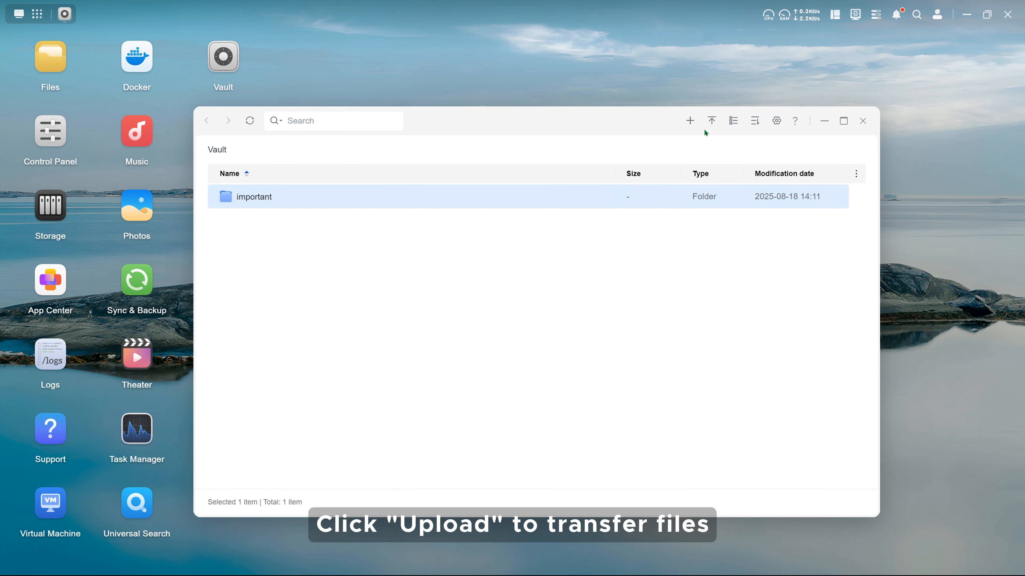
# Upload a local folder from the computer into the vault.
pyautogui.click(711, 120)
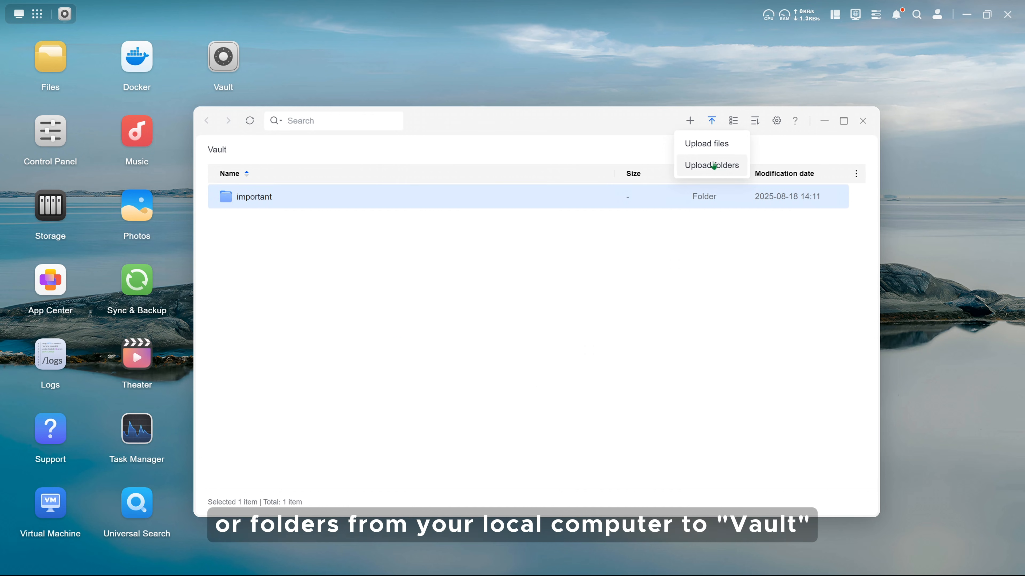
pyautogui.click(711, 165)
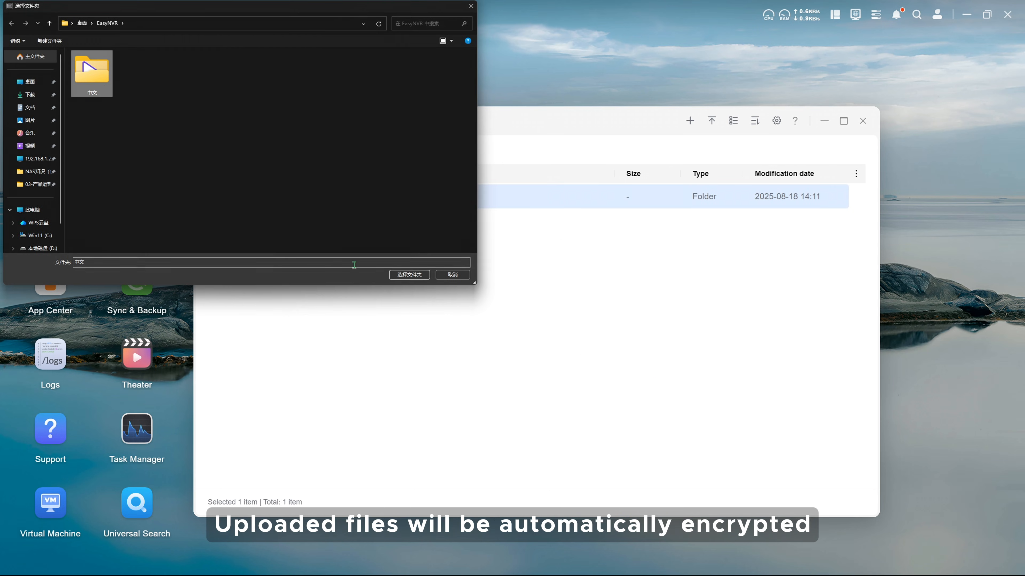
pyautogui.click(408, 274)
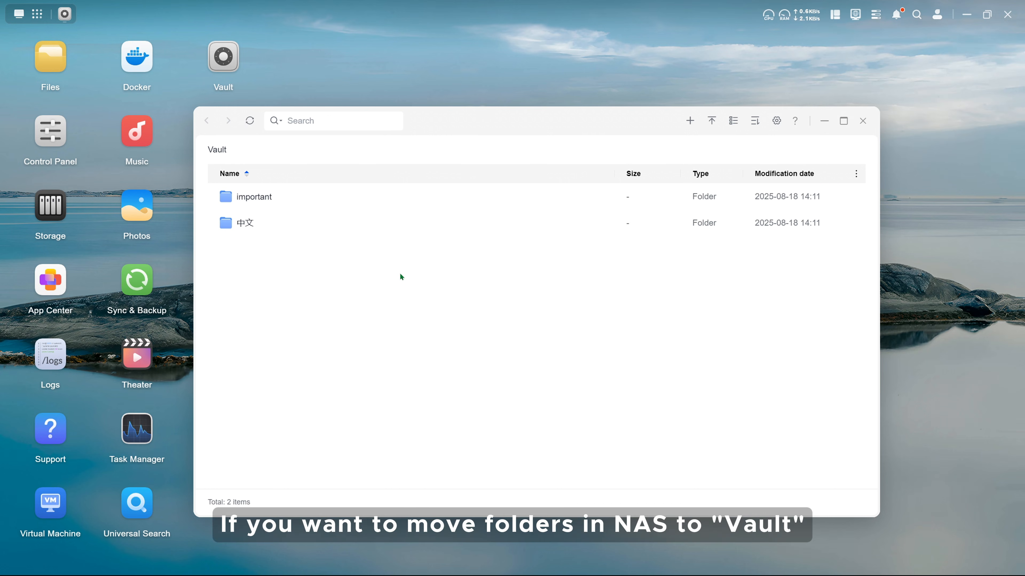
# Move the Music folder from Files into the vault, confirming the warning.
pyautogui.click(50, 58)
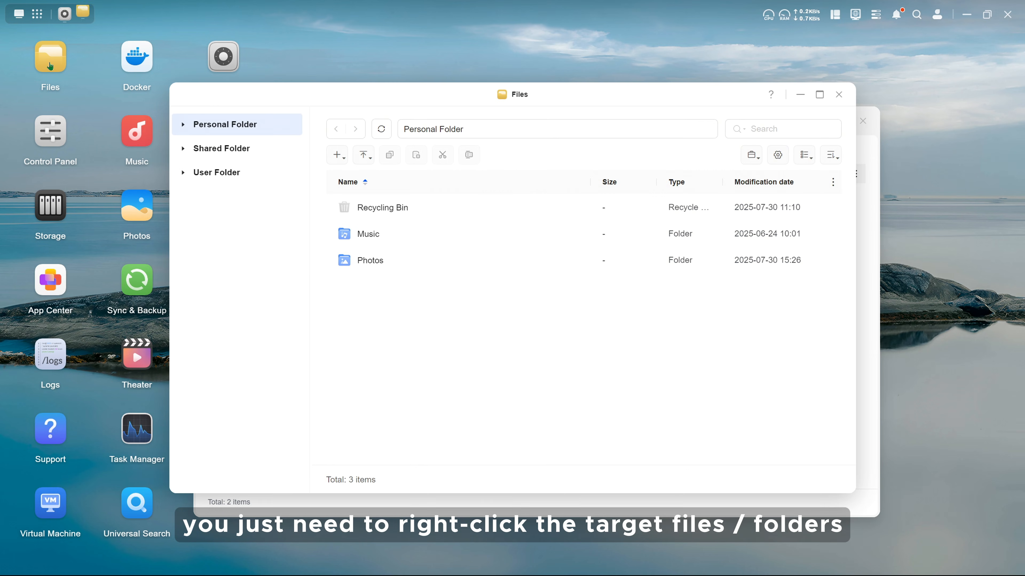
pyautogui.rightClick(368, 233)
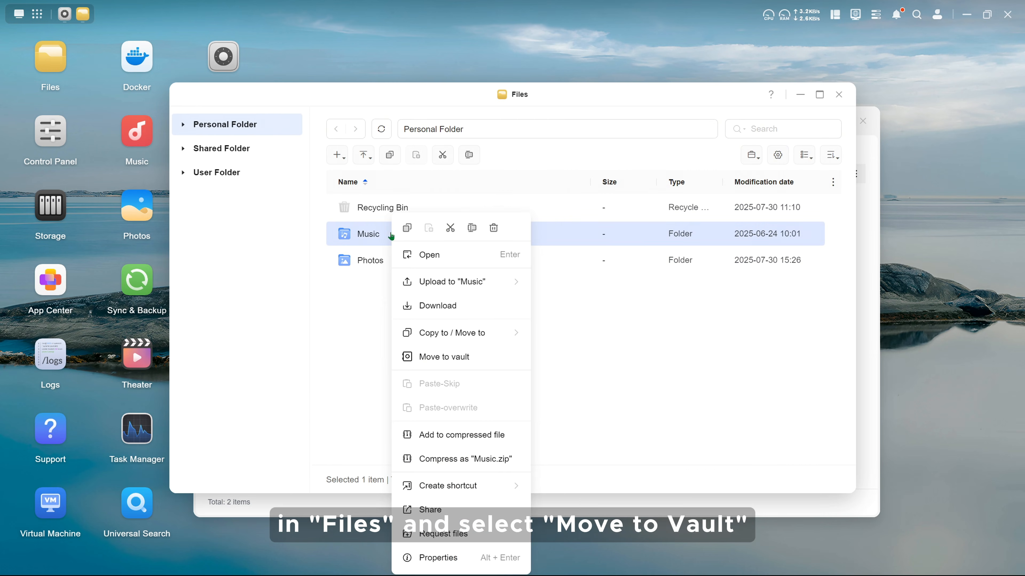
pyautogui.click(445, 356)
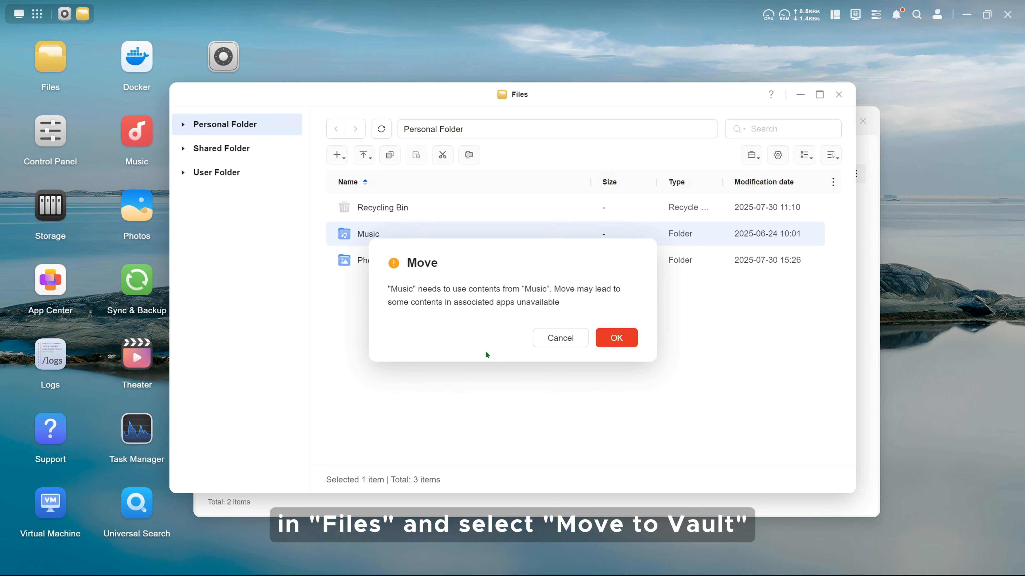
pyautogui.click(615, 337)
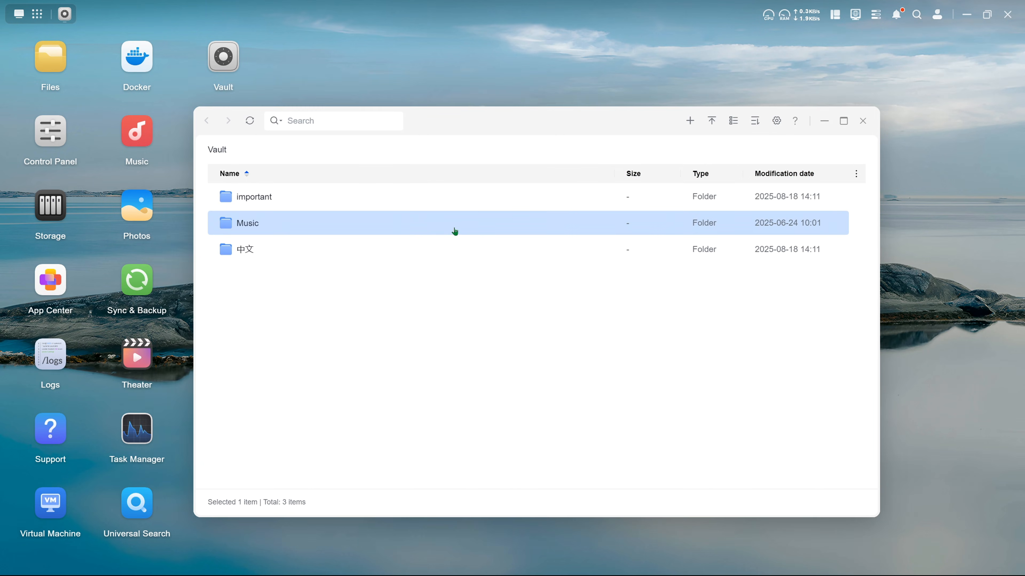
pyautogui.moveTo(733, 121)
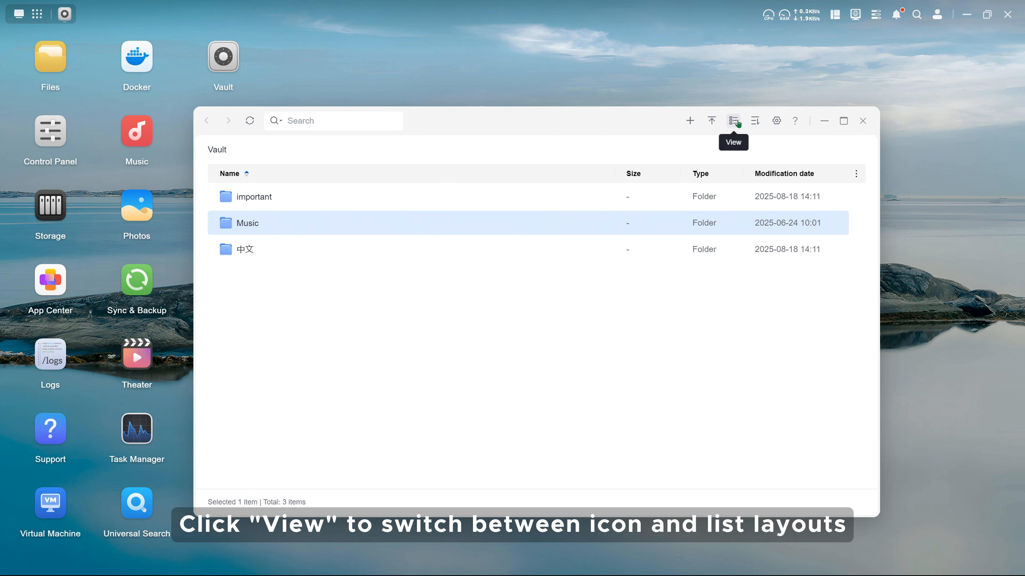
# Show the vault items as icons and sort them by size.
pyautogui.click(734, 120)
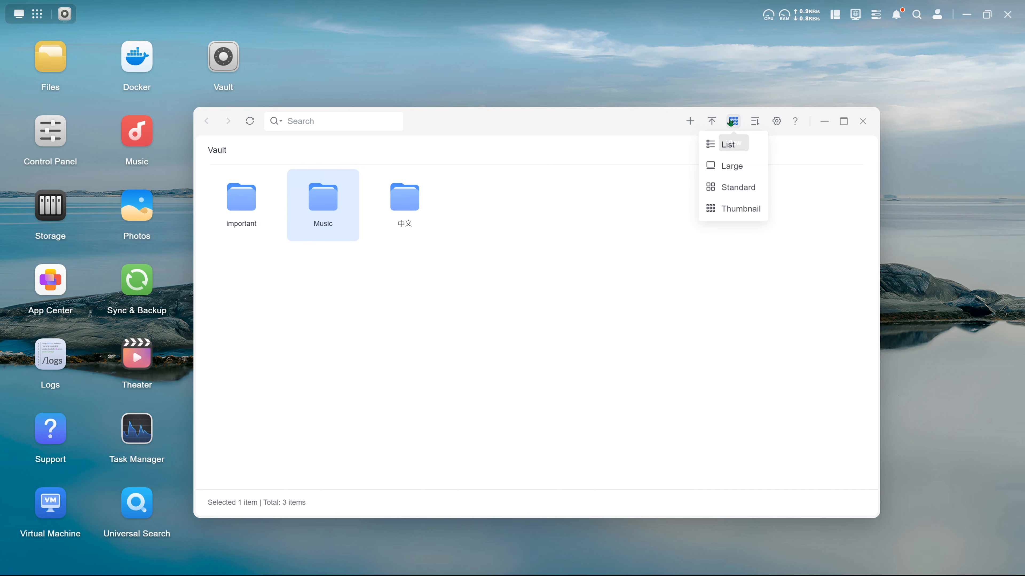
pyautogui.click(754, 121)
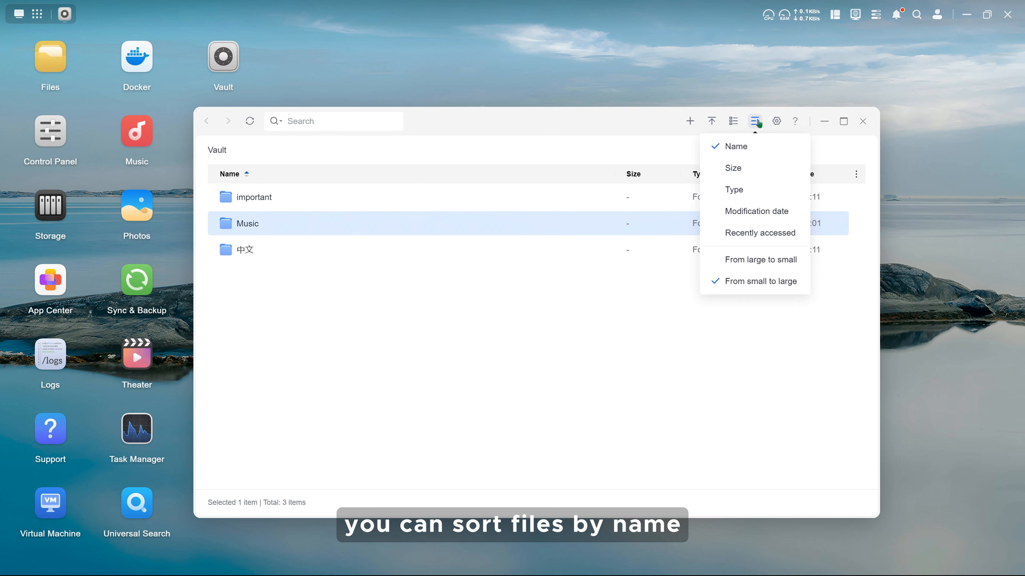
pyautogui.moveTo(772, 203)
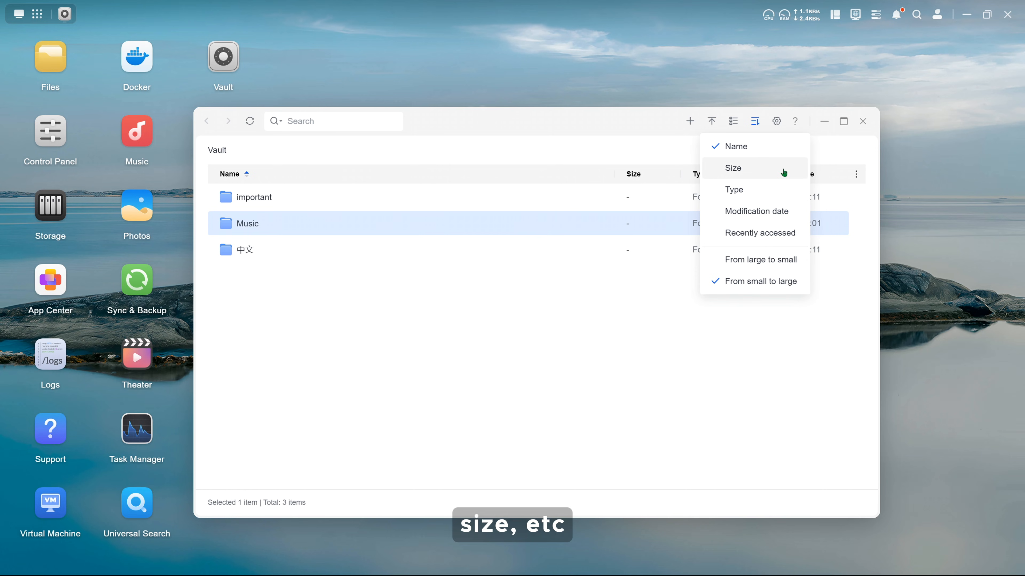
# Set the vault's auto-lock time to 30 minutes in Settings.
pyautogui.click(775, 121)
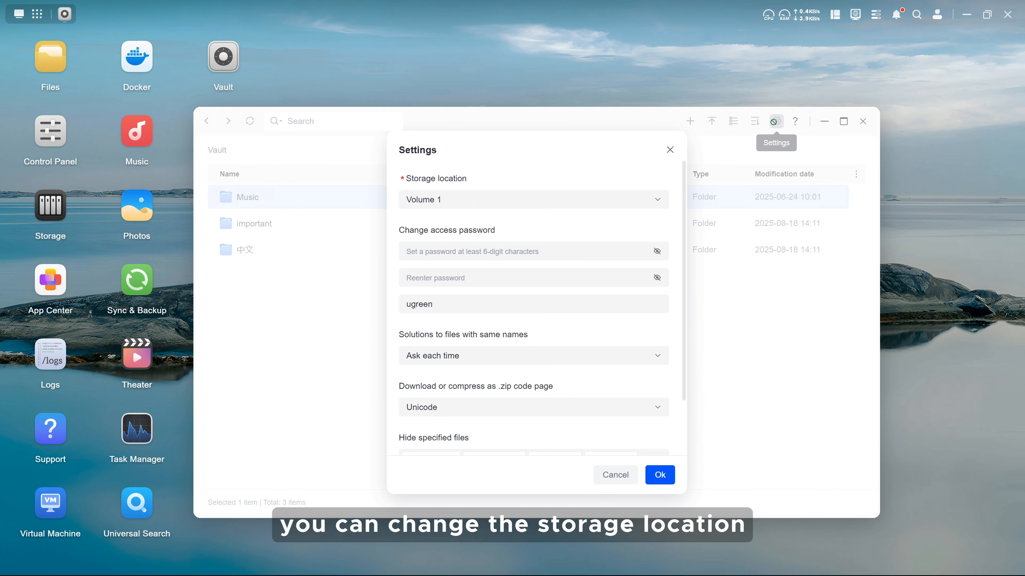
pyautogui.click(532, 199)
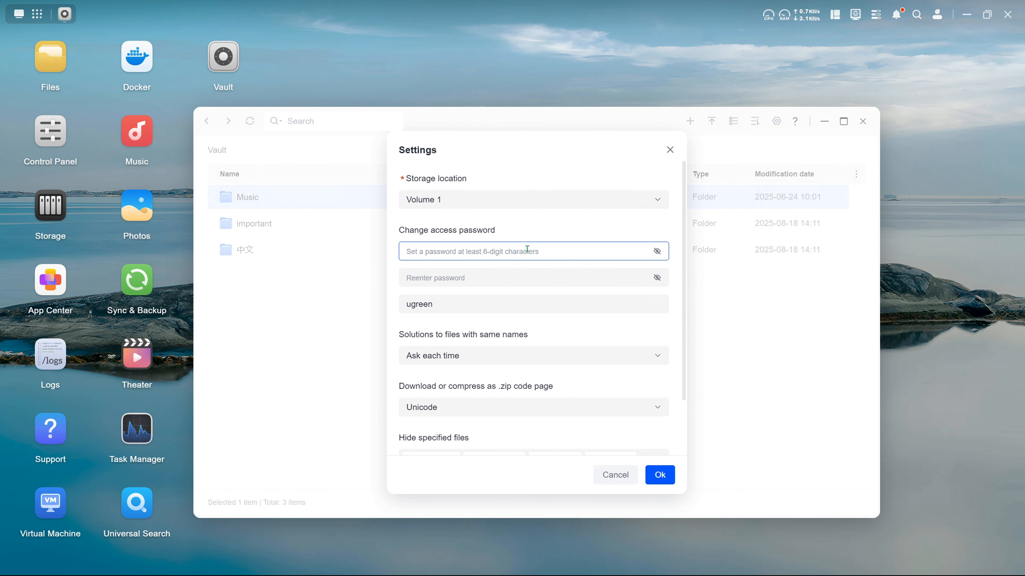
pyautogui.scroll(-3)
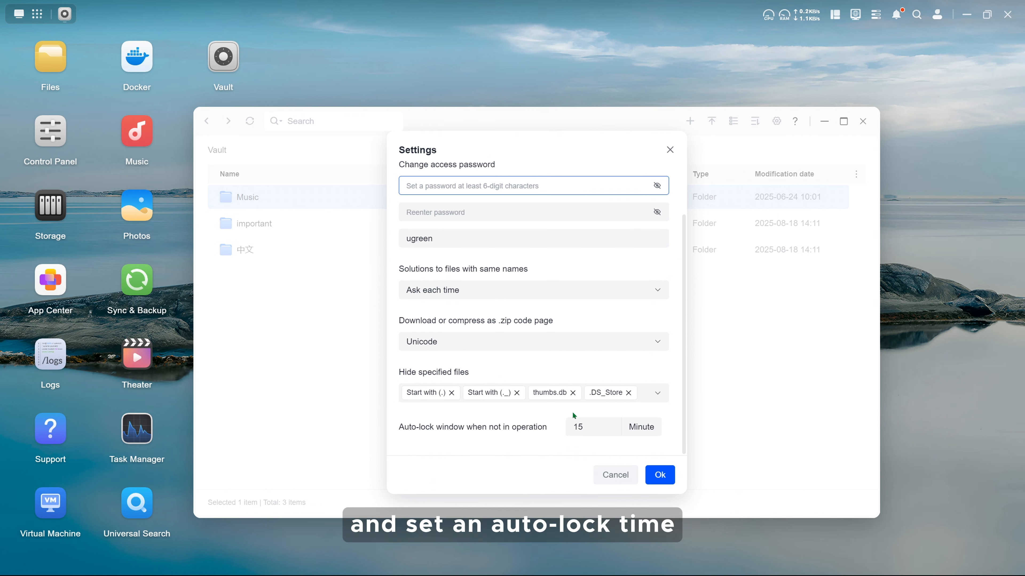
pyautogui.write('30')
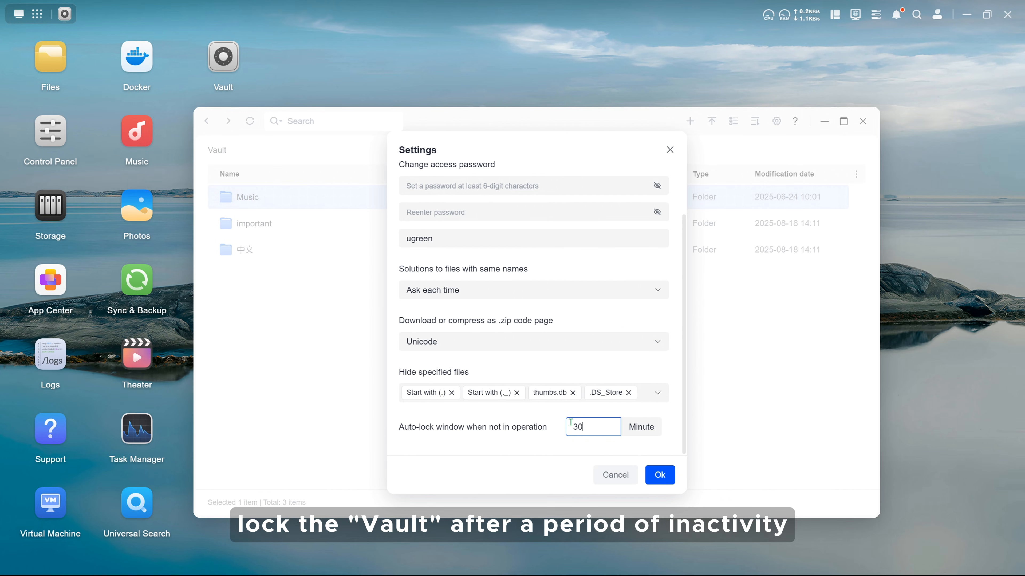
pyautogui.click(659, 475)
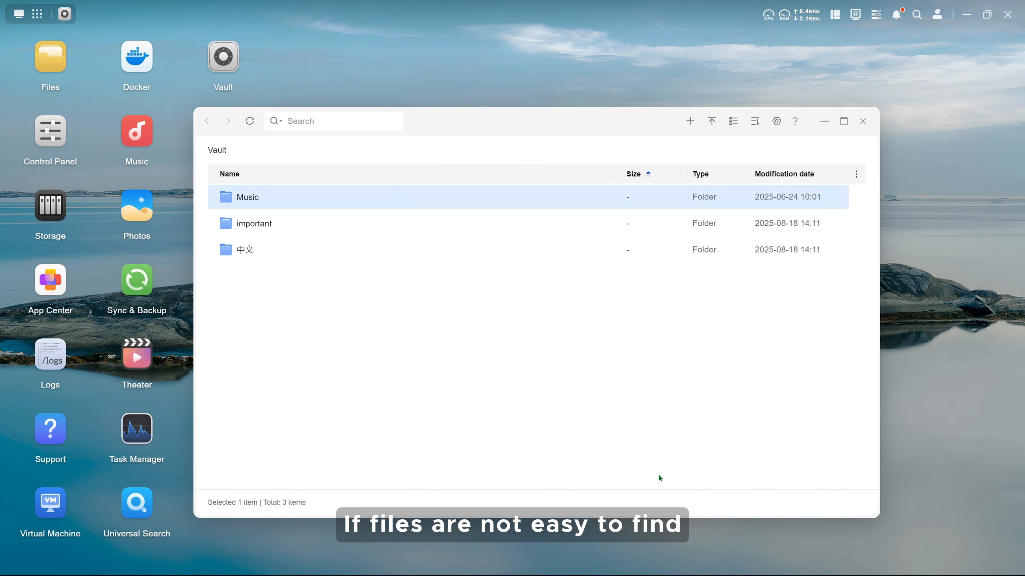
# Search the vault for music.
pyautogui.click(333, 121)
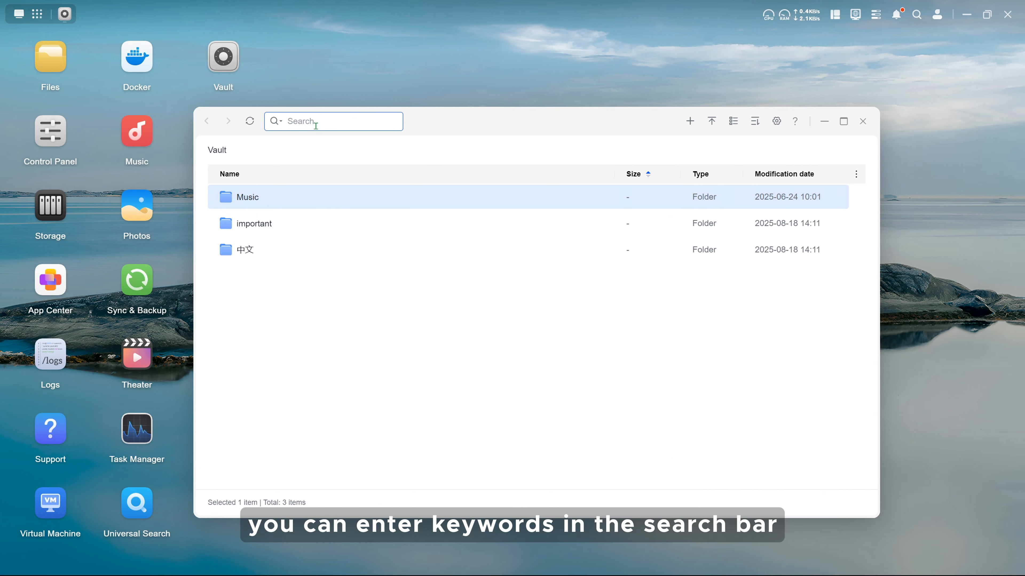
pyautogui.write('music')
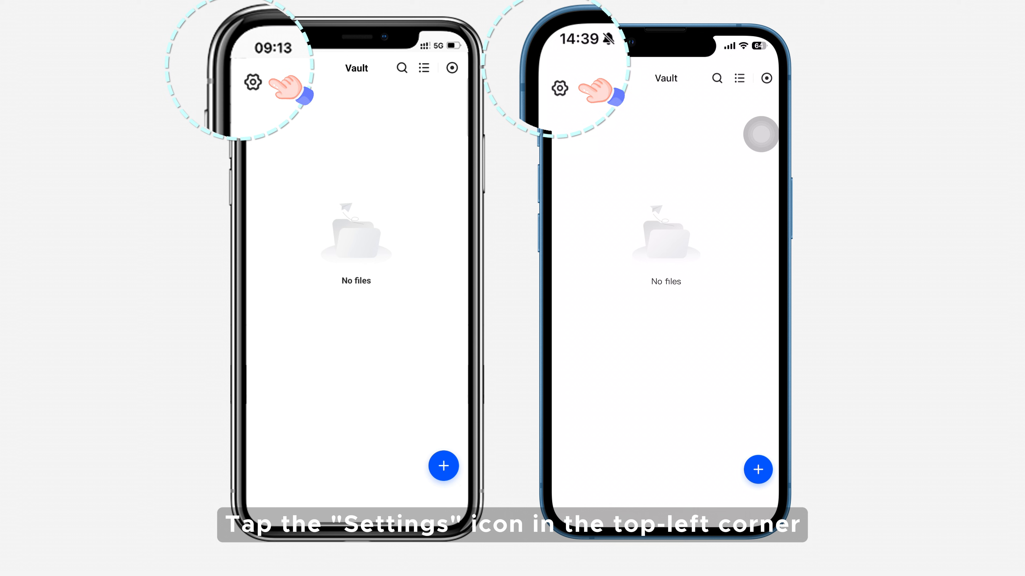
# Enable Biometric unlock in the mobile Vault app's settings.
pyautogui.click(252, 83)
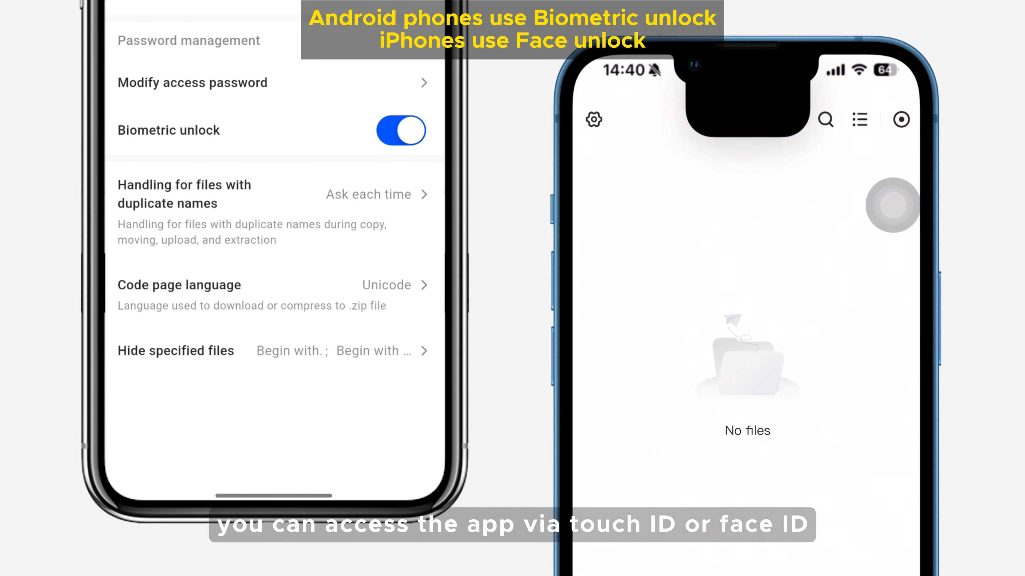
pyautogui.click(512, 466)
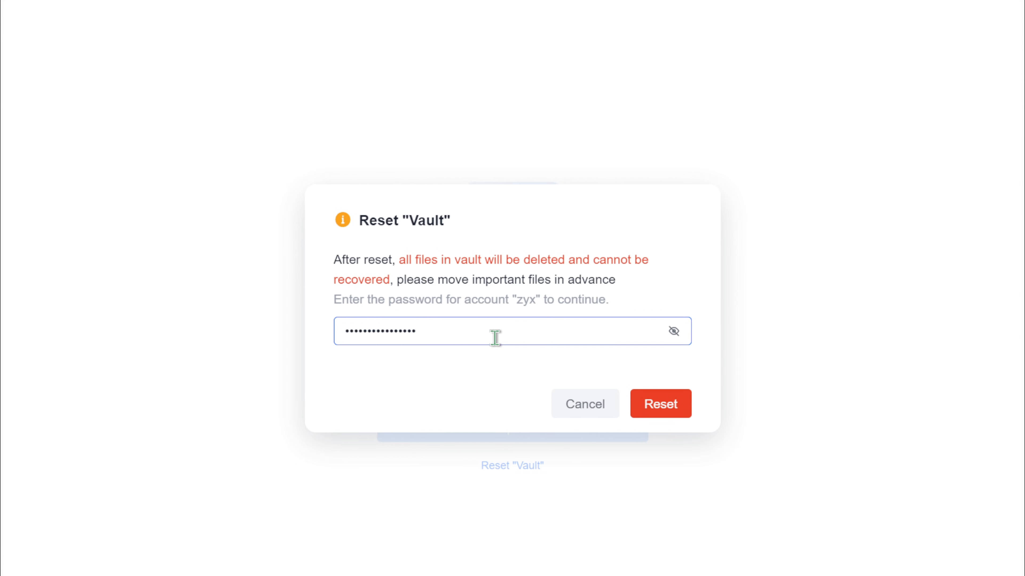
# Reset the vault with the account password, wiping it back to the setup screen.
pyautogui.click(660, 403)
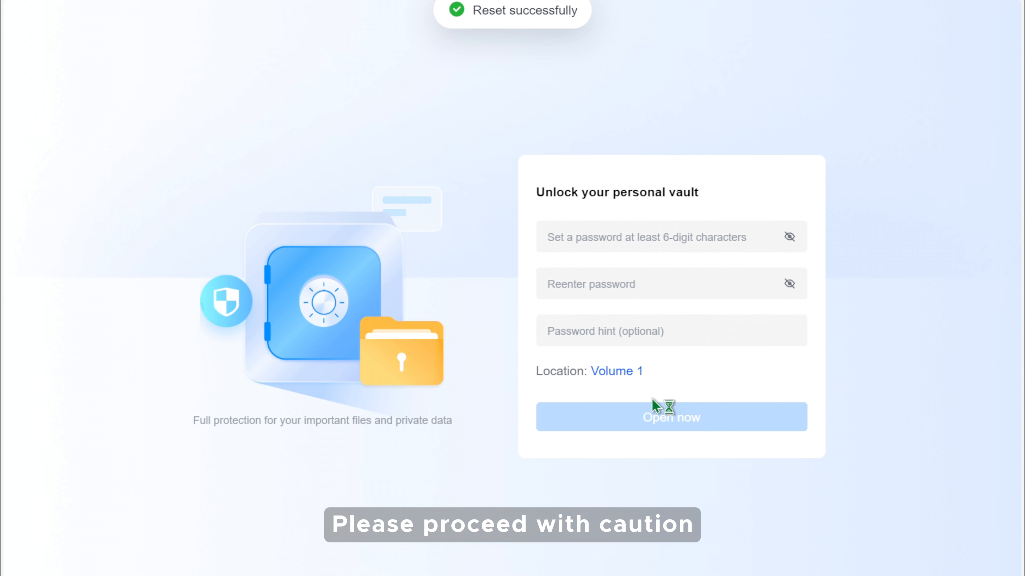